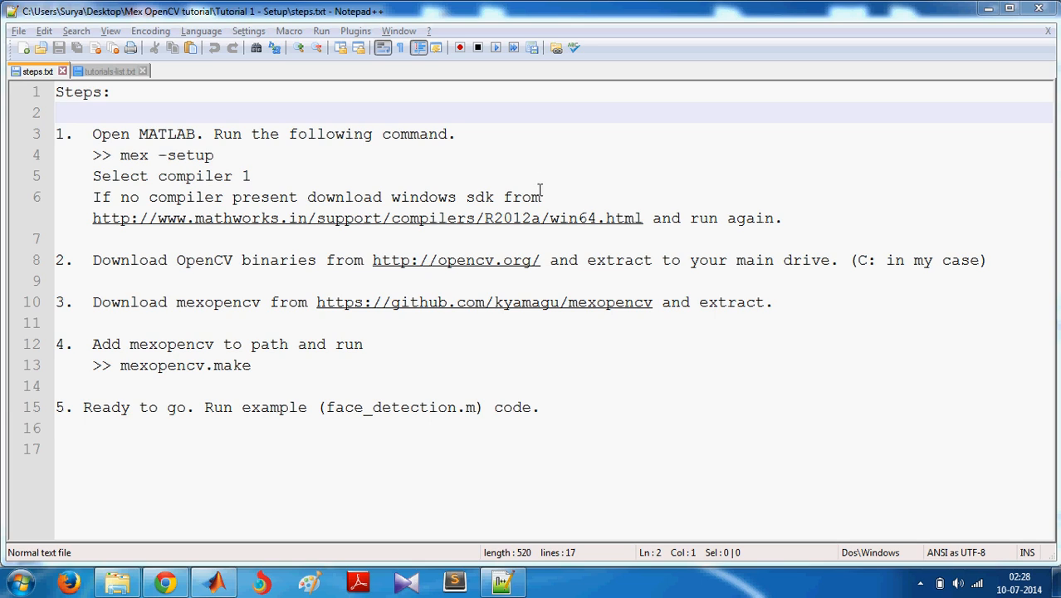
mouse_move(384, 170)
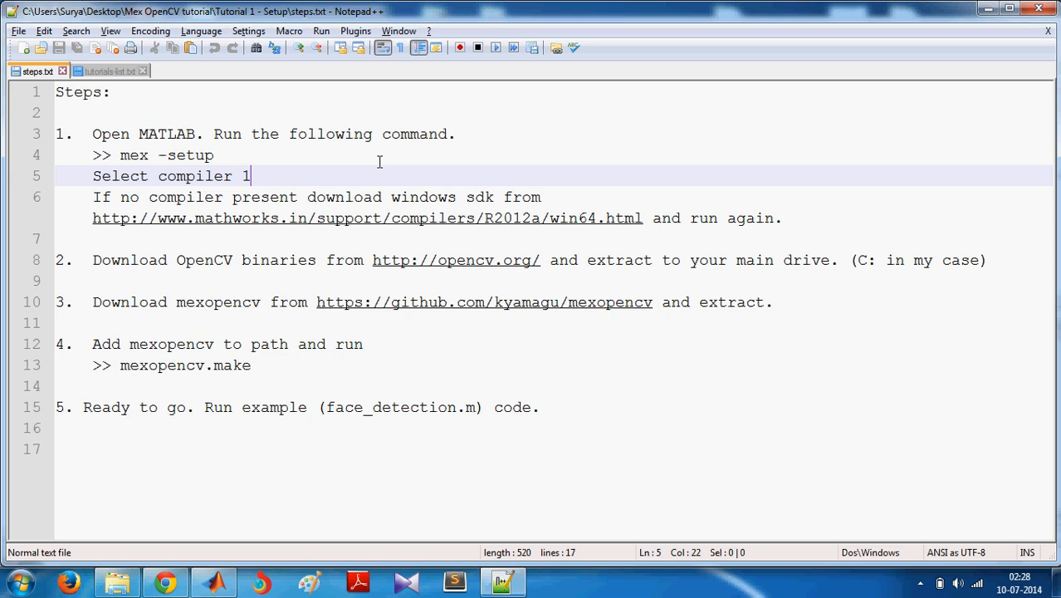
In MATLAB, run mex -setup and answer y to let it locate installed compilers.
left_click(214, 155)
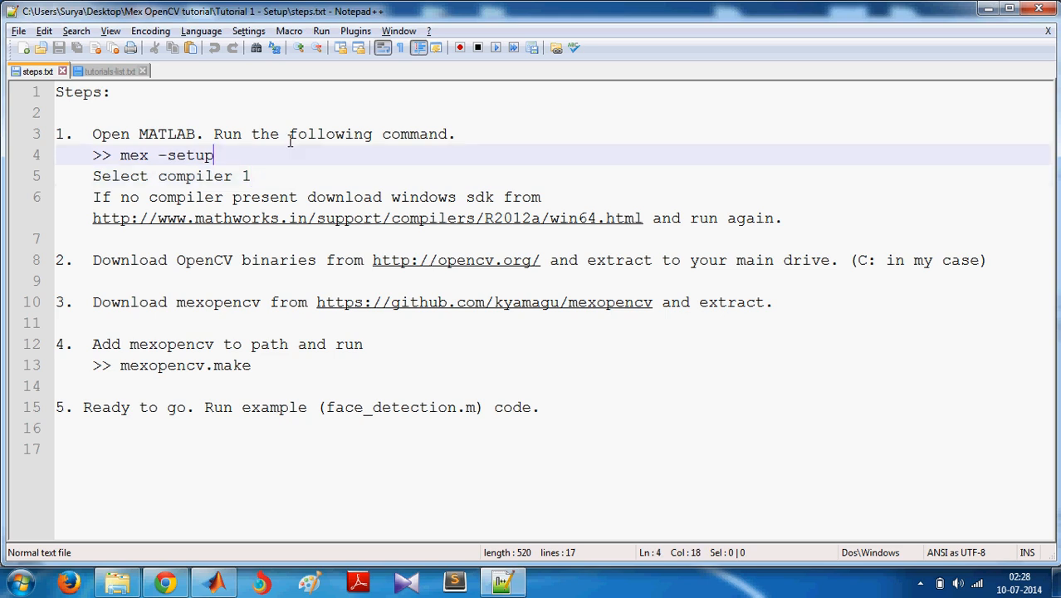
left_click(135, 134)
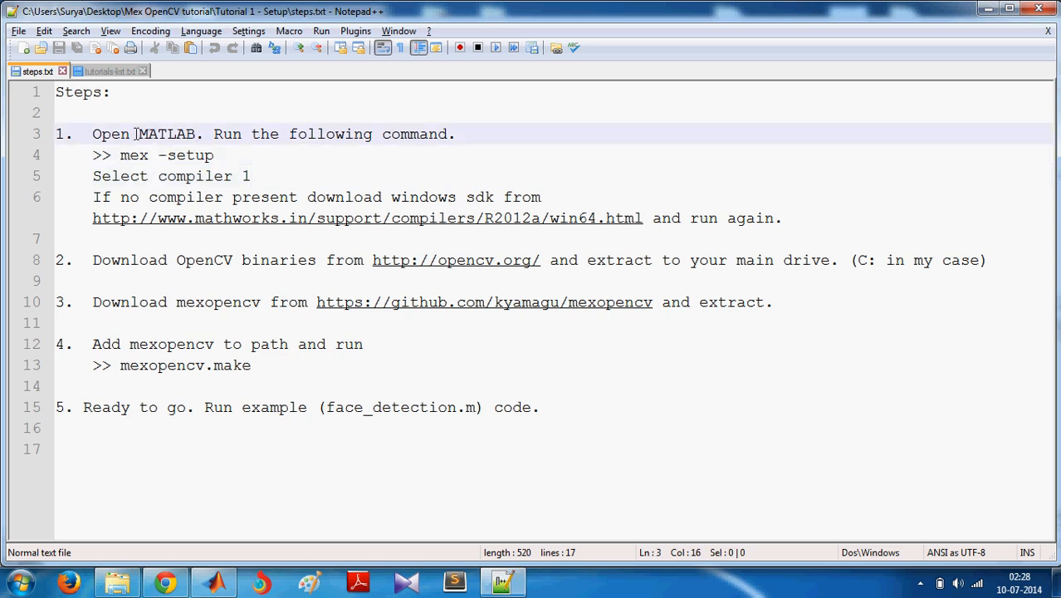
left_click(214, 582)
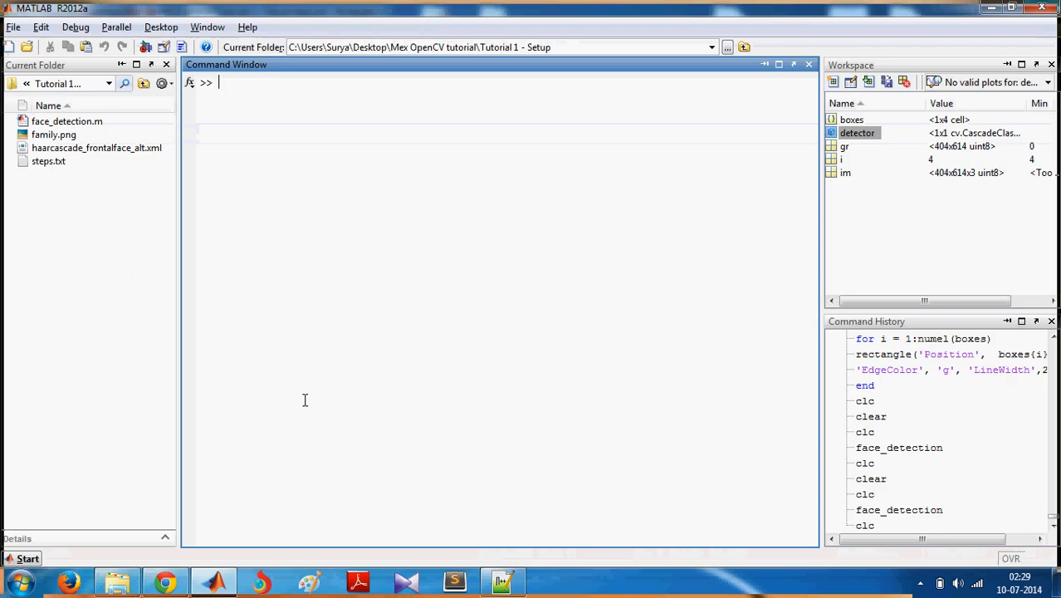
type("mex -")
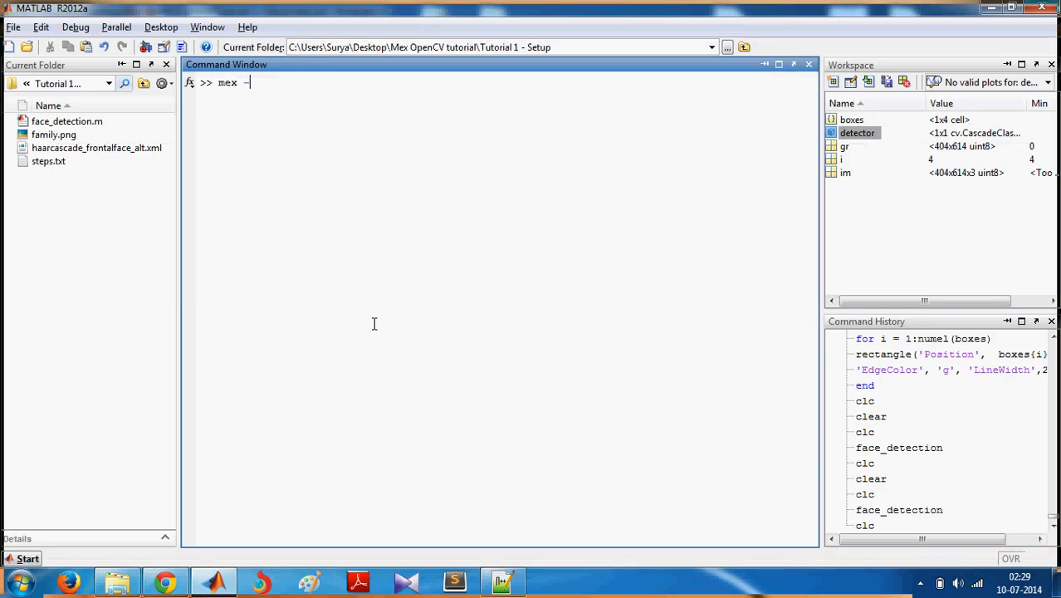
key("Return")
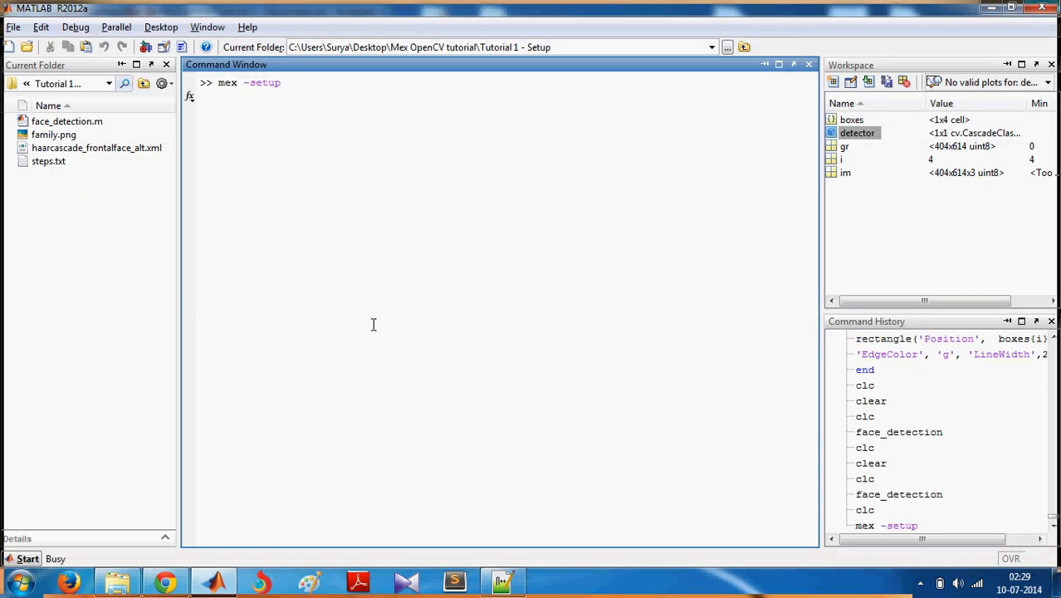
key("Return")
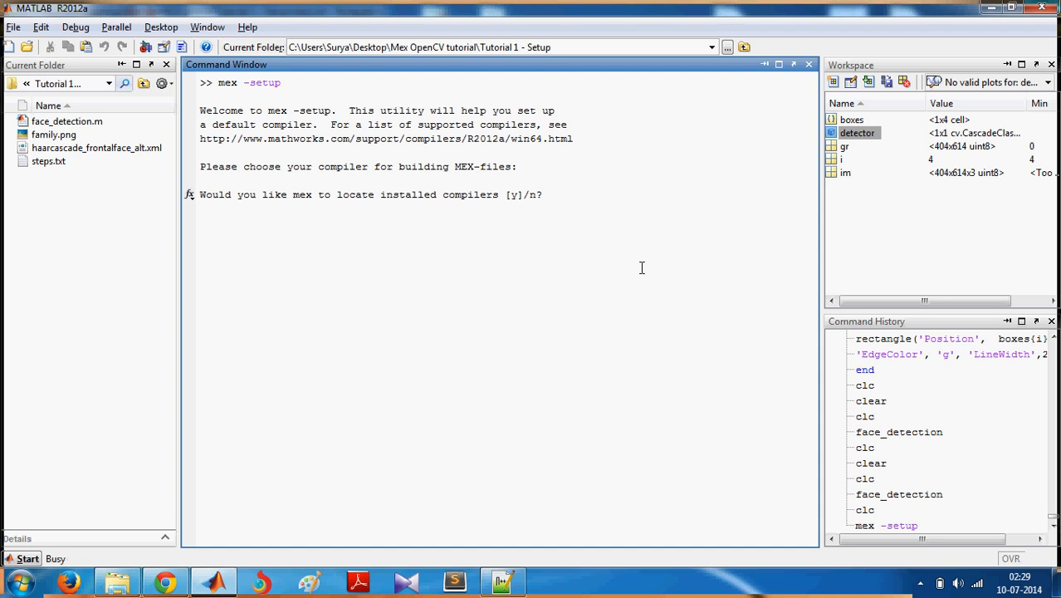
type("y")
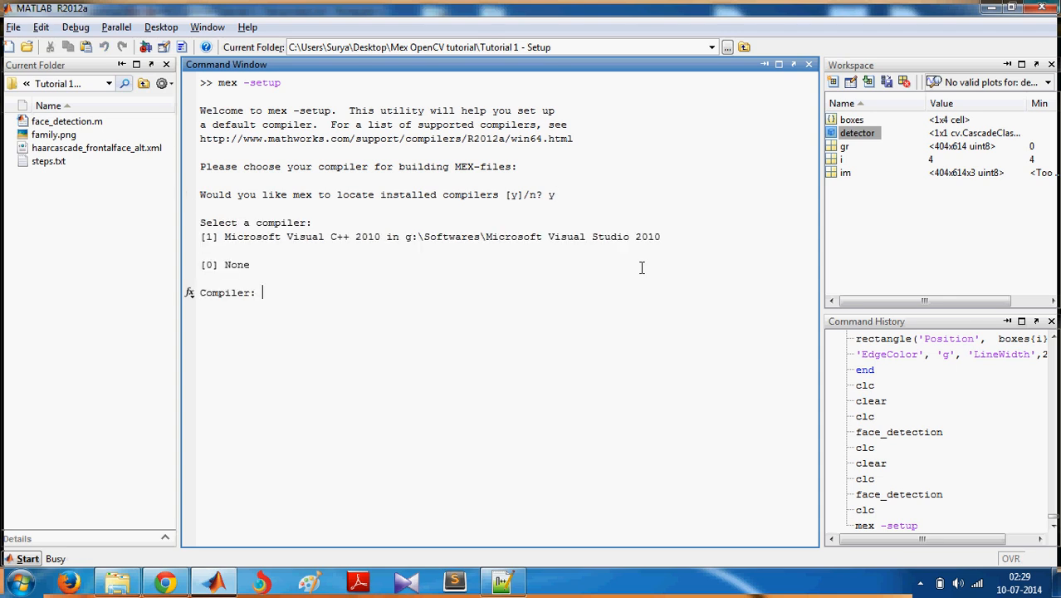
mouse_move(532, 334)
type("1")
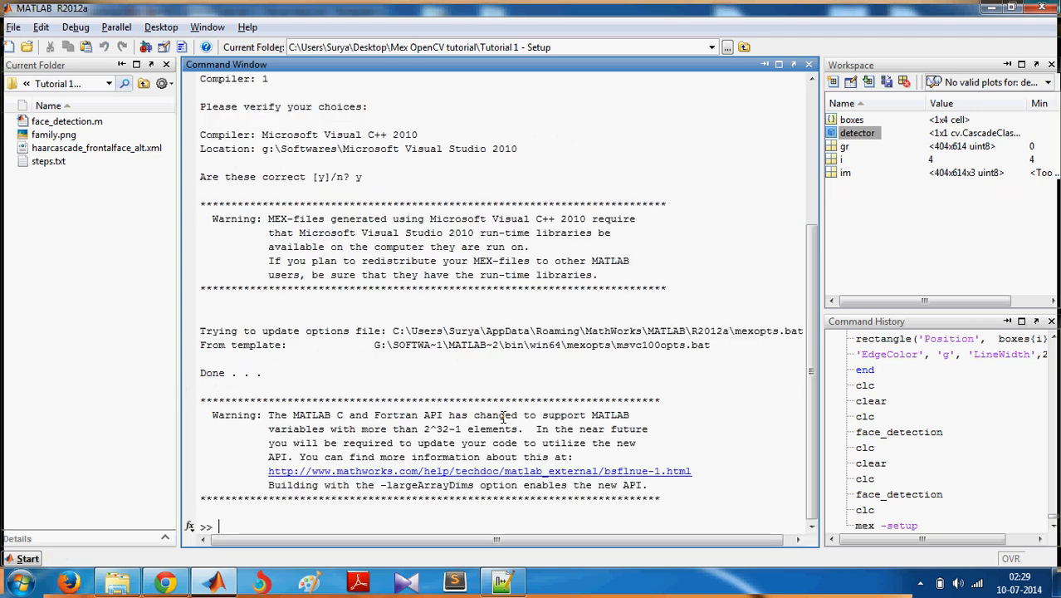
mouse_move(443, 443)
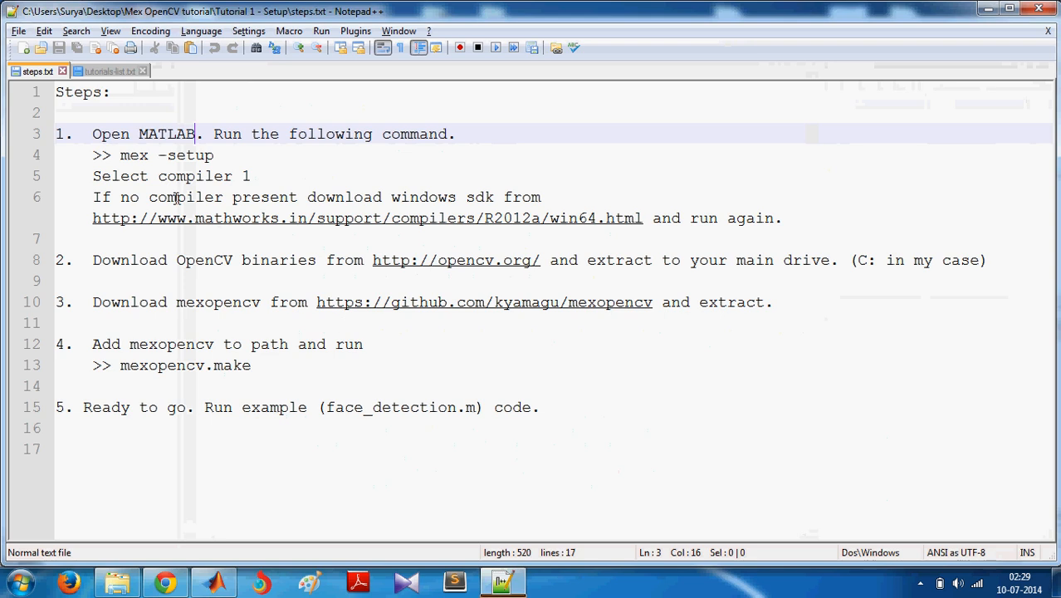
mouse_move(102, 227)
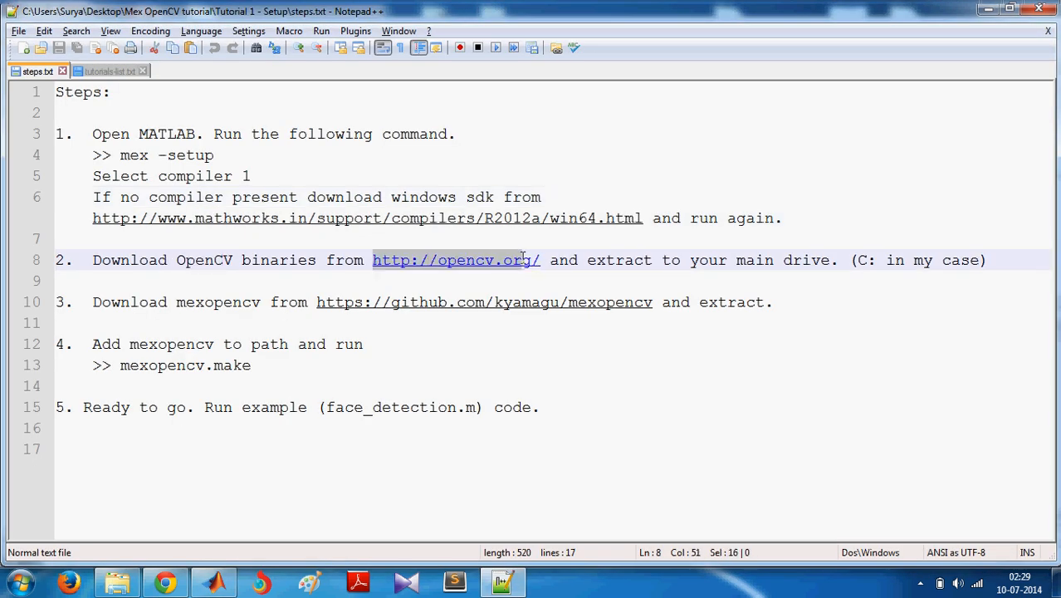
left_click(455, 260)
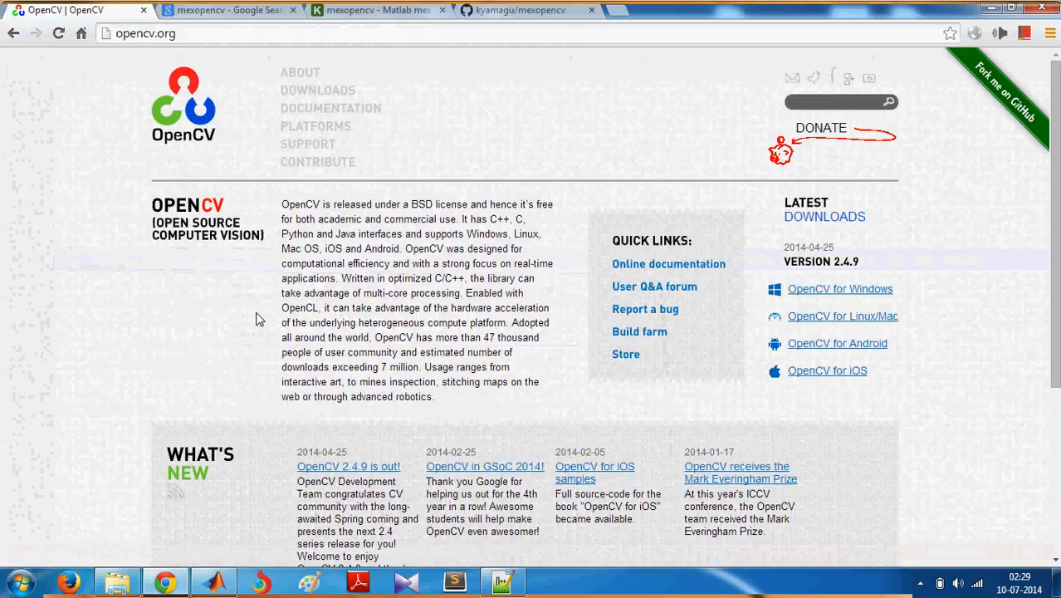
mouse_move(914, 278)
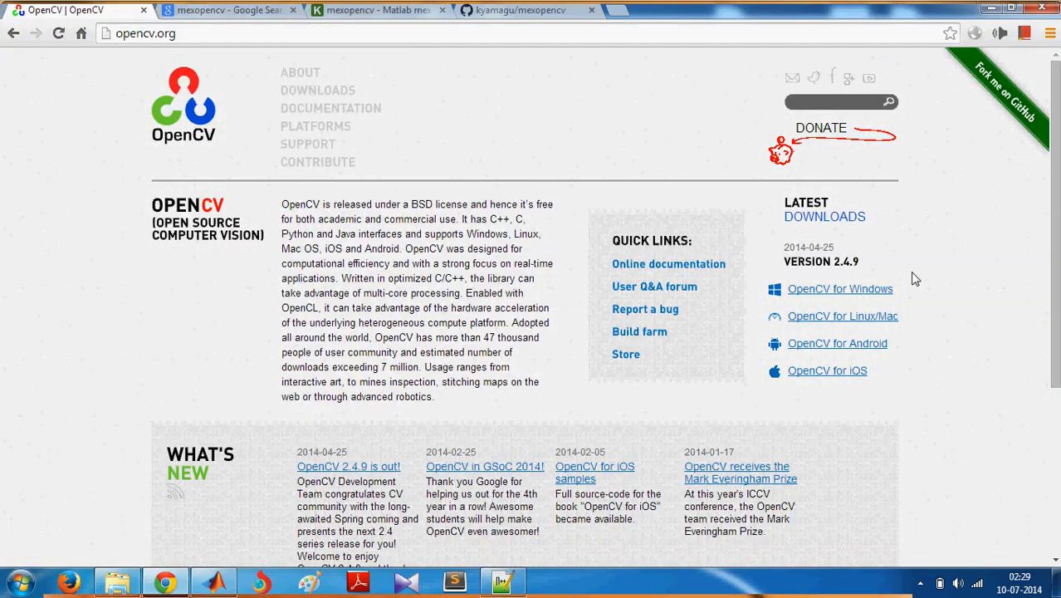
mouse_move(840, 289)
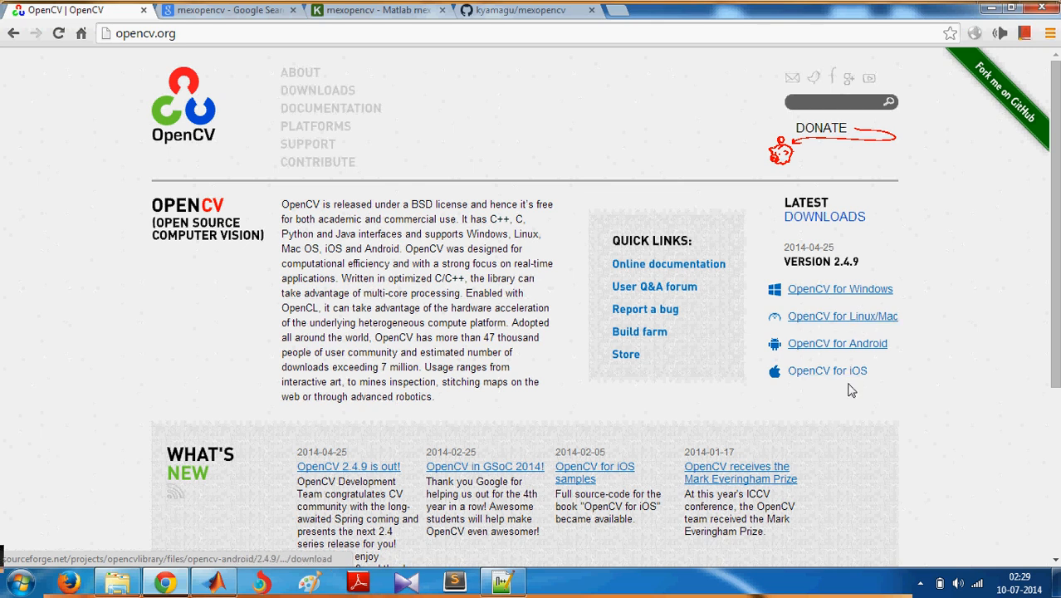
mouse_move(840, 288)
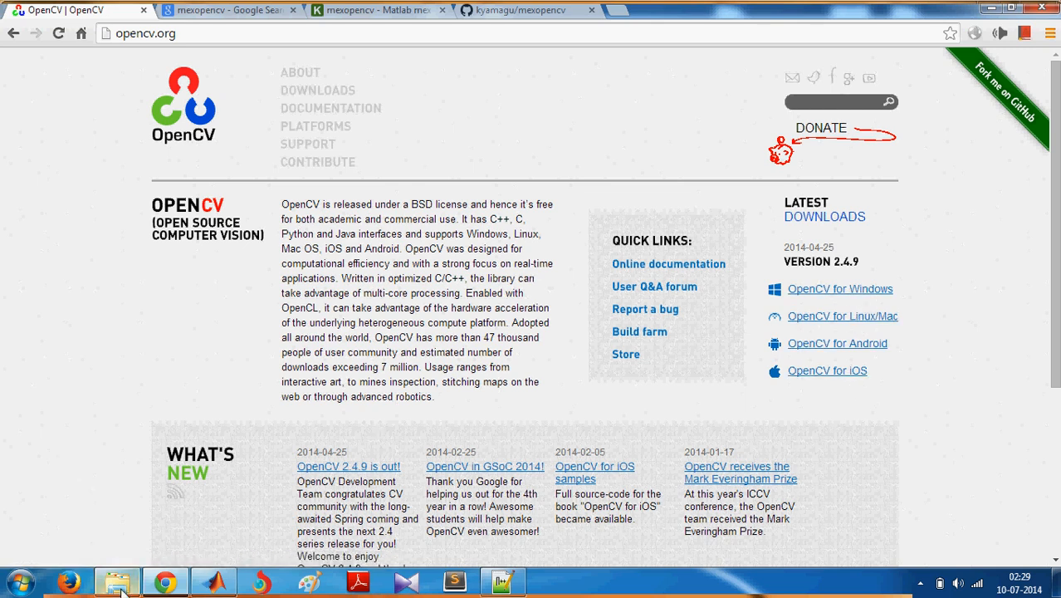
Launch opencv-2.4.9.exe from the Mex OpenCV tutorial folder and set extraction to C:\.
left_click(117, 581)
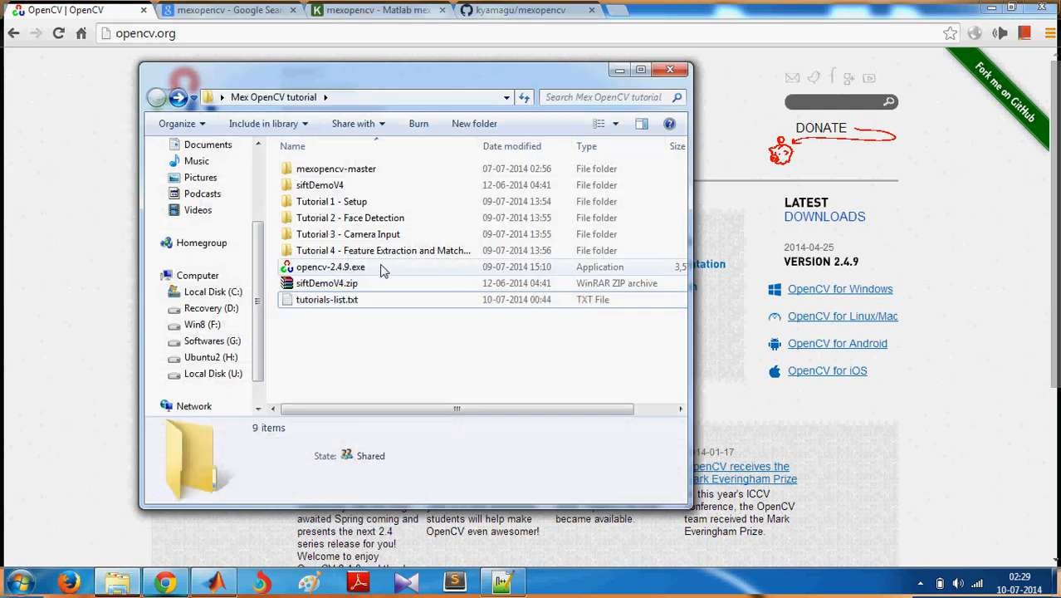
left_click(331, 267)
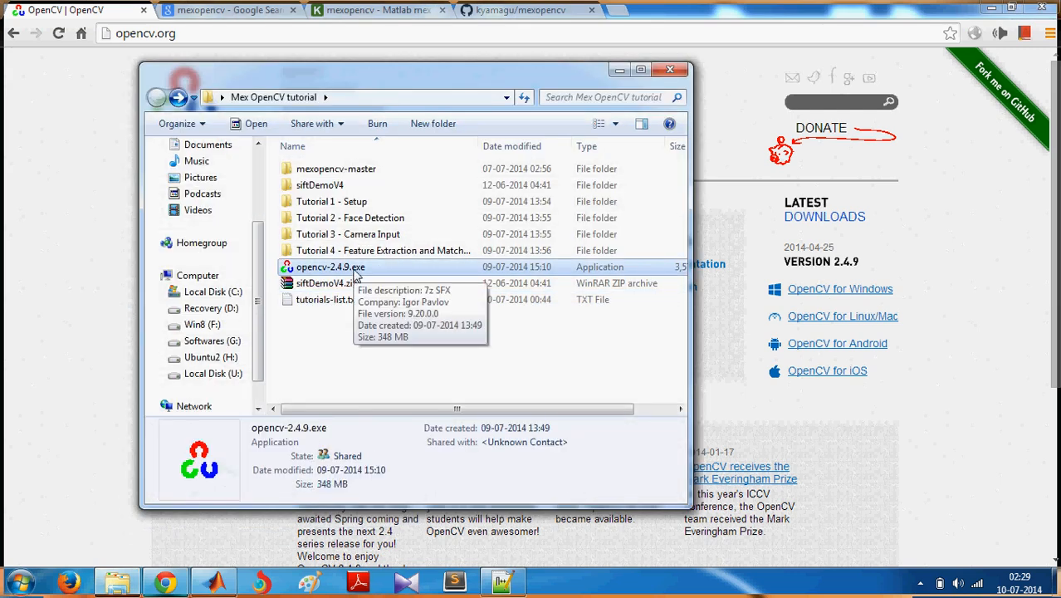
double_click(329, 266)
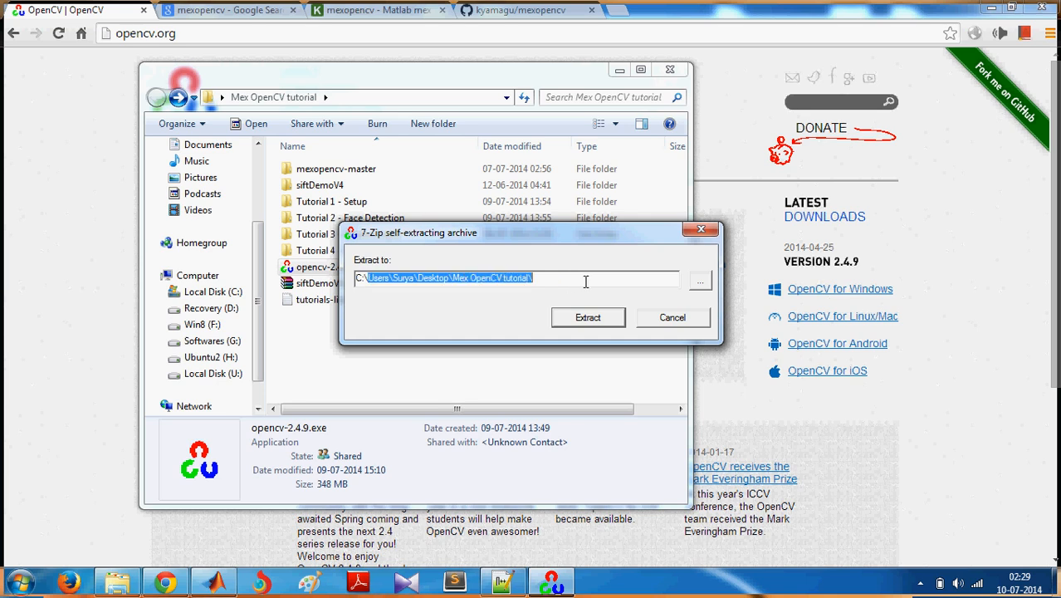
type("C:\\")
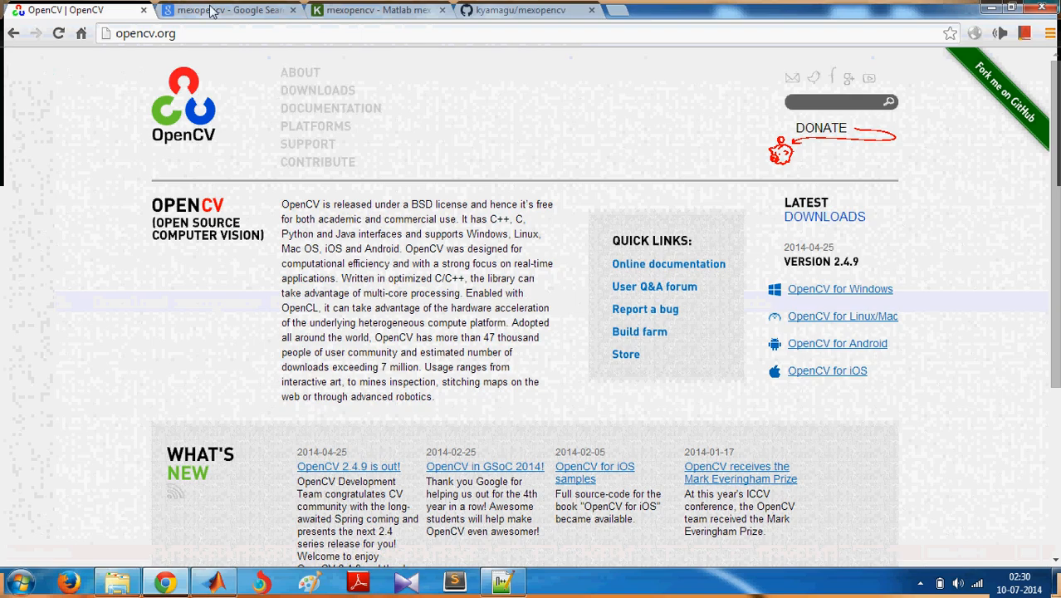
Open the kyamagu/mexopencv project from the search results and download its source archive.
left_click(228, 10)
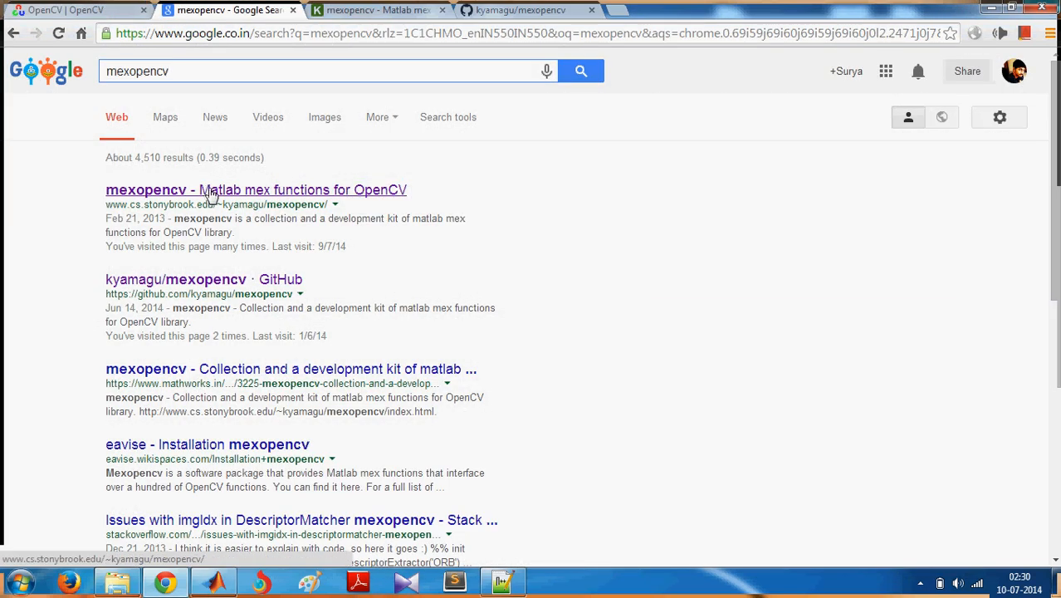
left_click(256, 190)
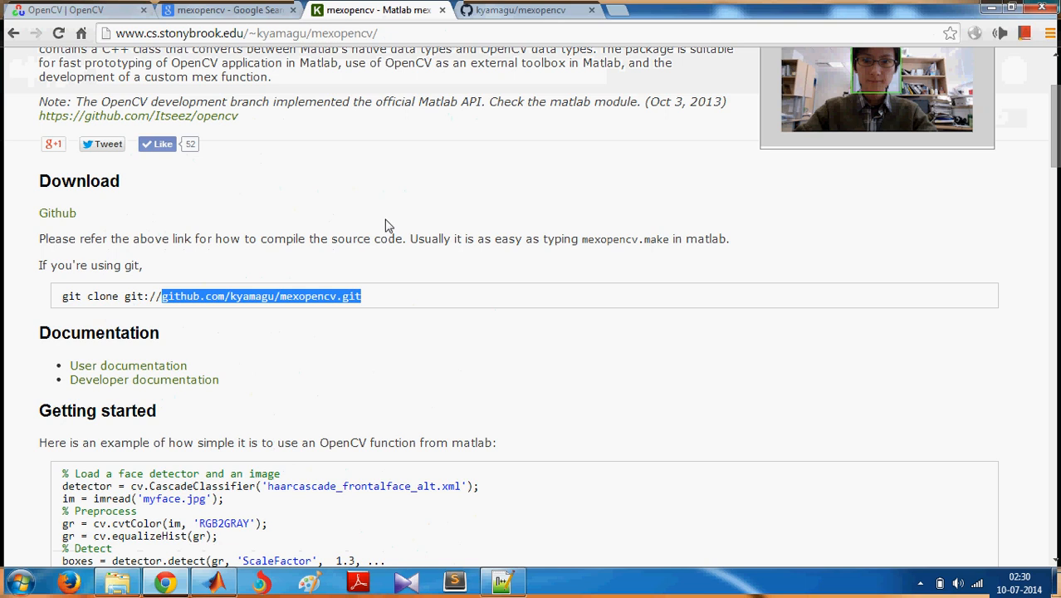
scroll("up", 3)
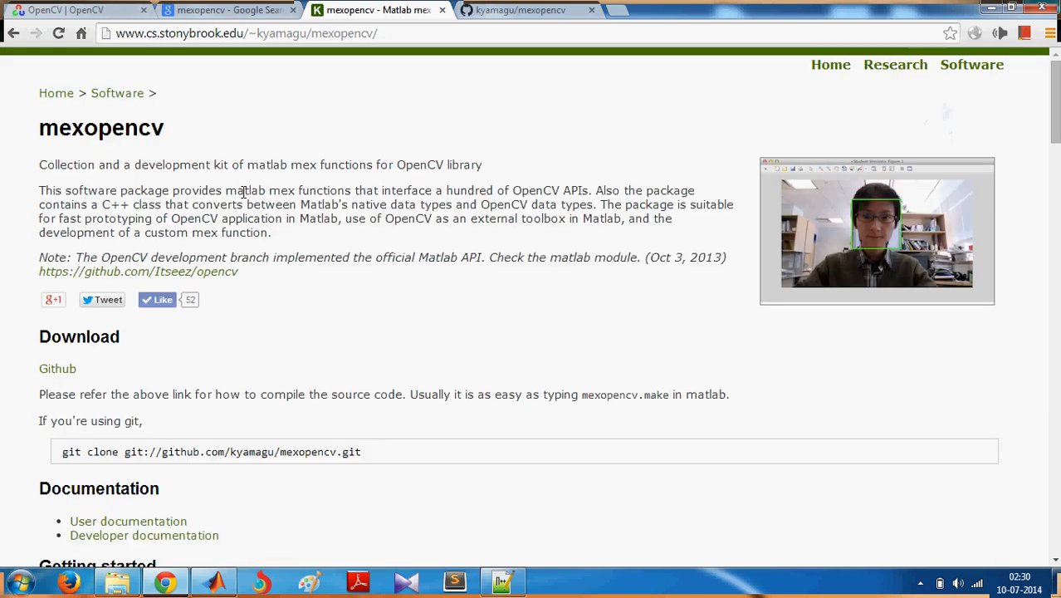
scroll("down", 3)
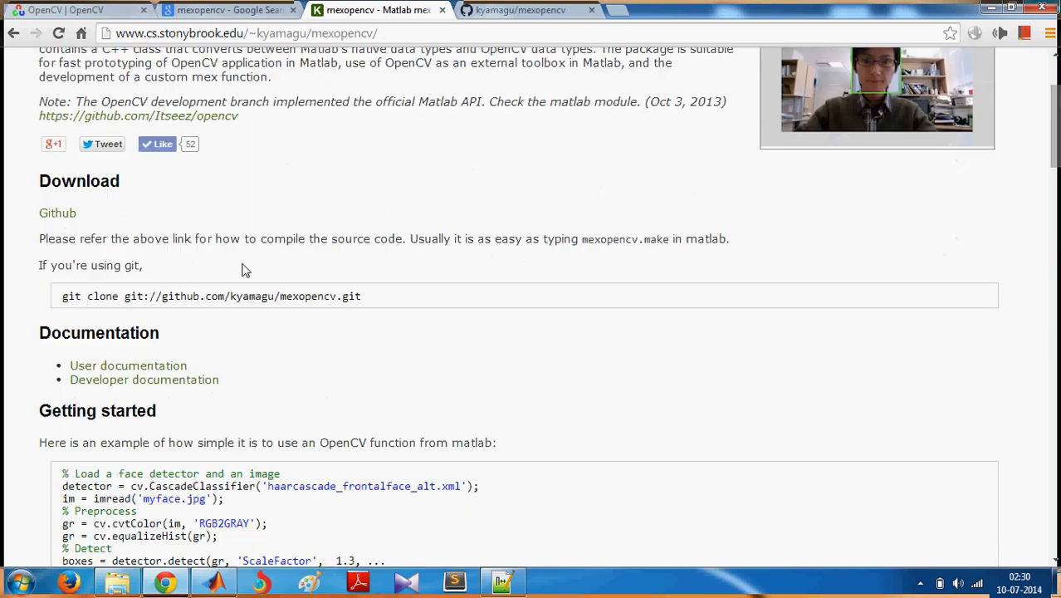
mouse_move(177, 380)
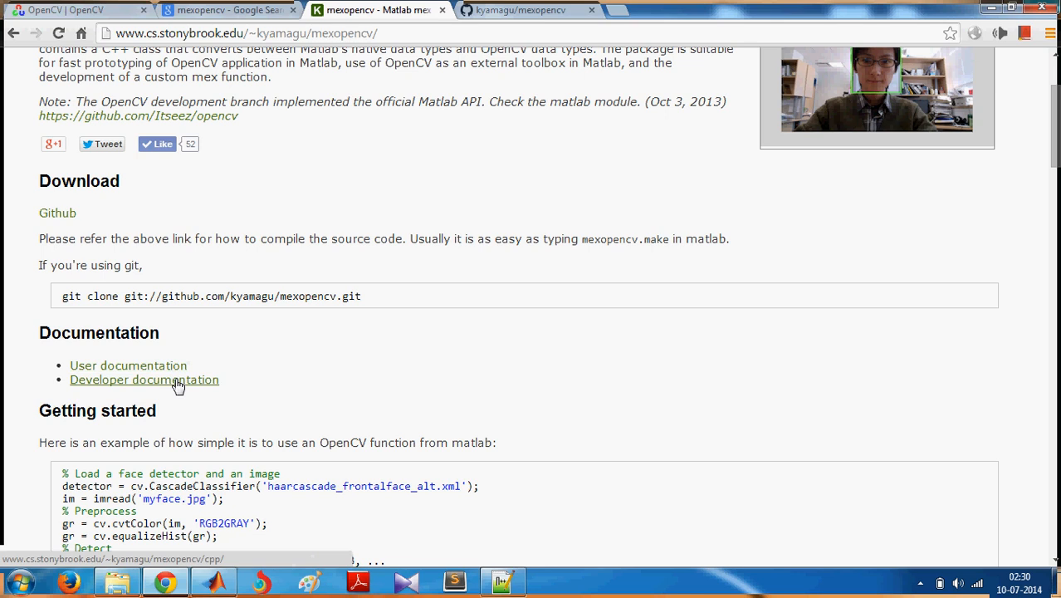
mouse_move(349, 311)
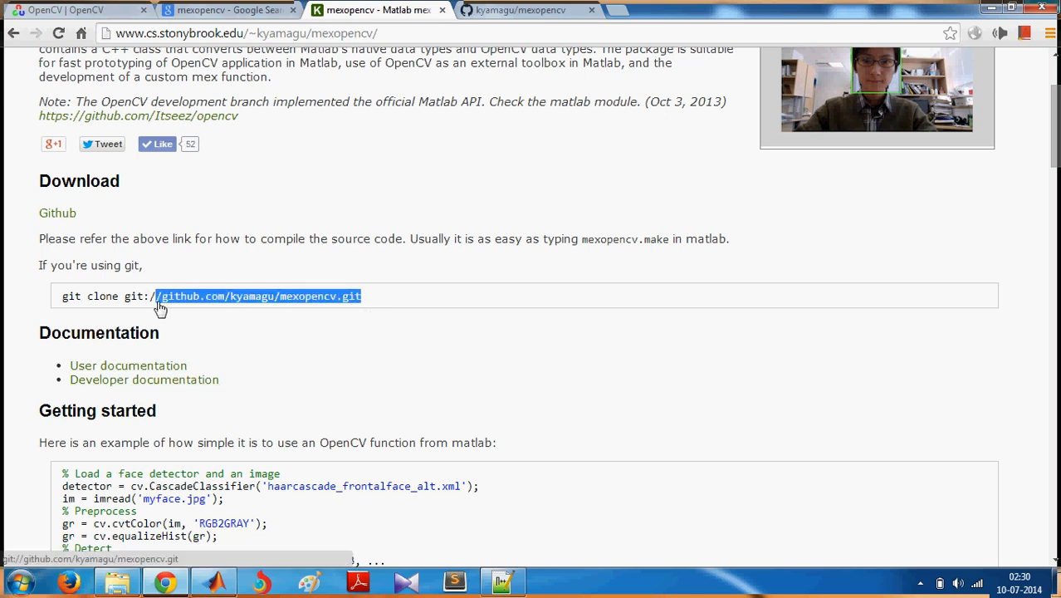
mouse_move(502, 10)
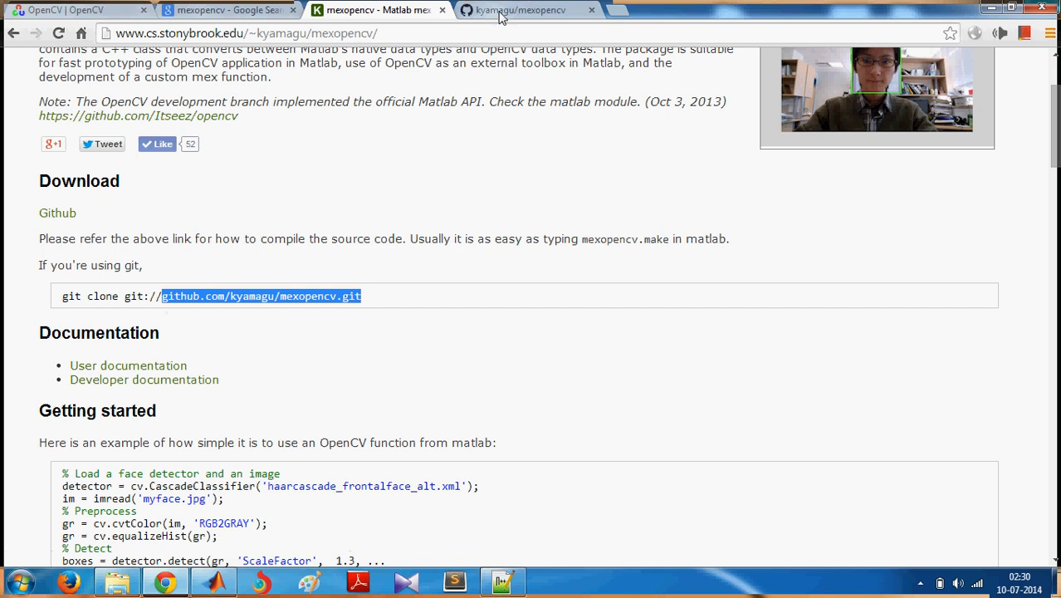
left_click(520, 10)
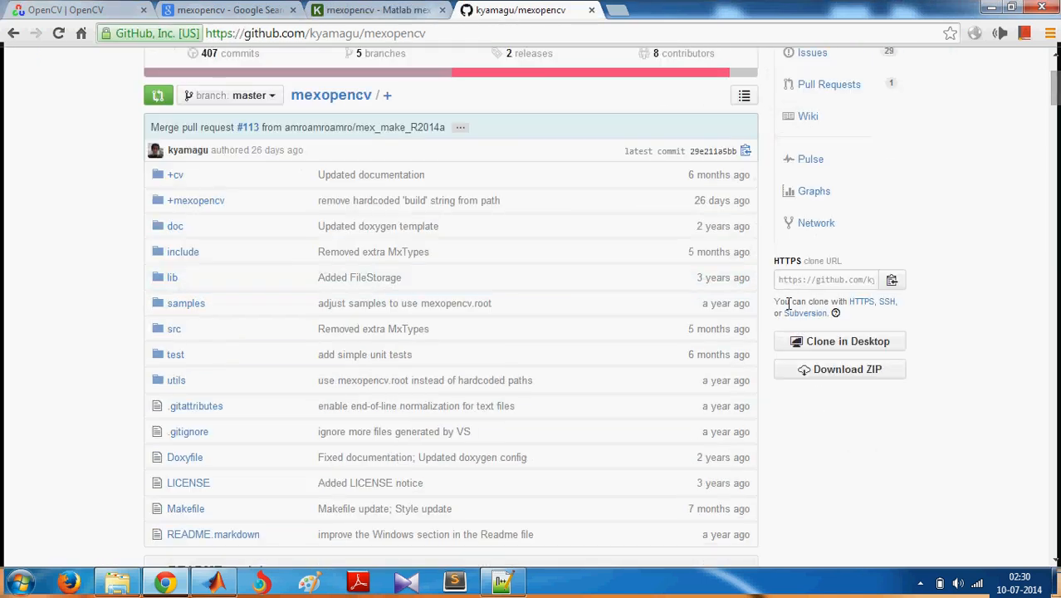
mouse_move(839, 369)
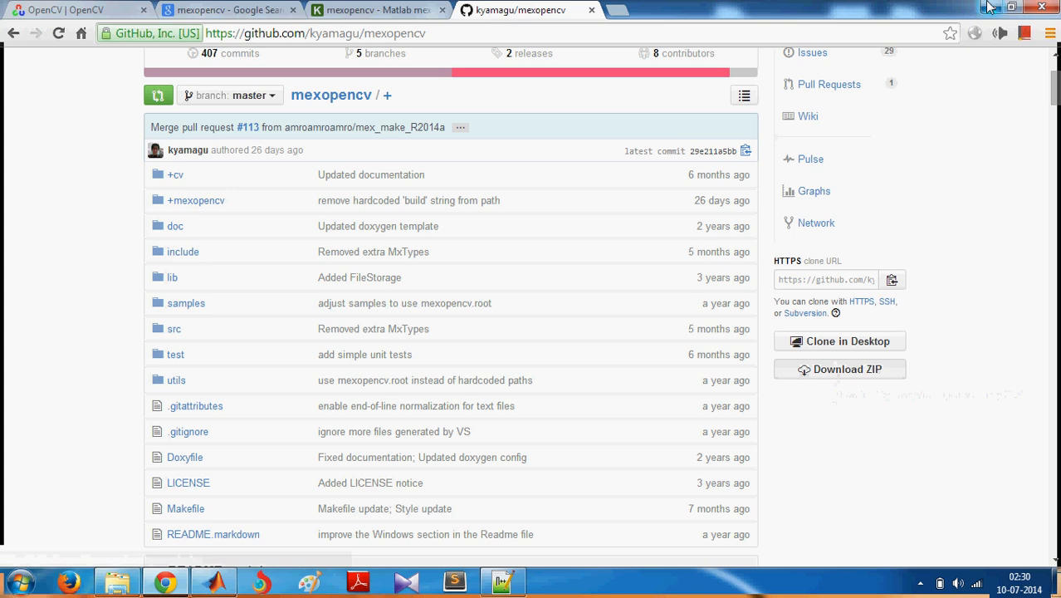
Show the extracted 16.0 MB mexopencv-master folder inside the Mex OpenCV tutorial folder.
left_click(502, 580)
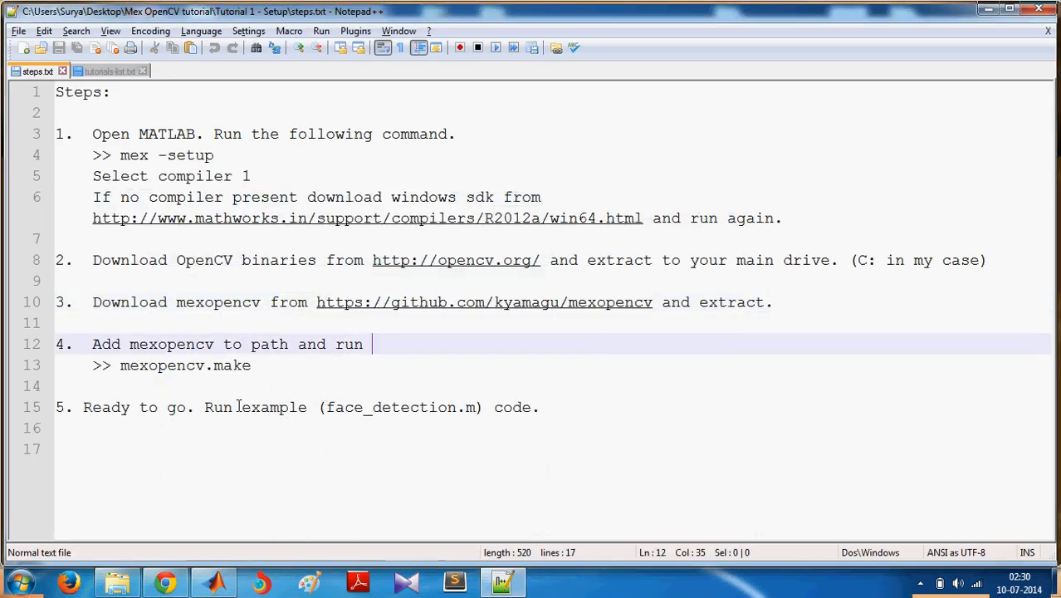
left_click(117, 581)
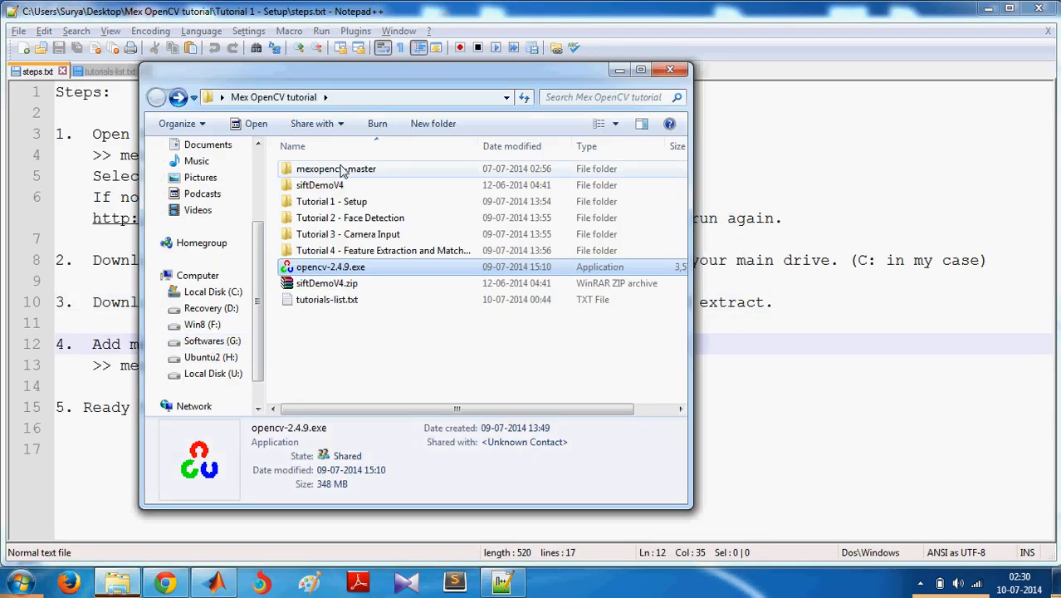
left_click(337, 168)
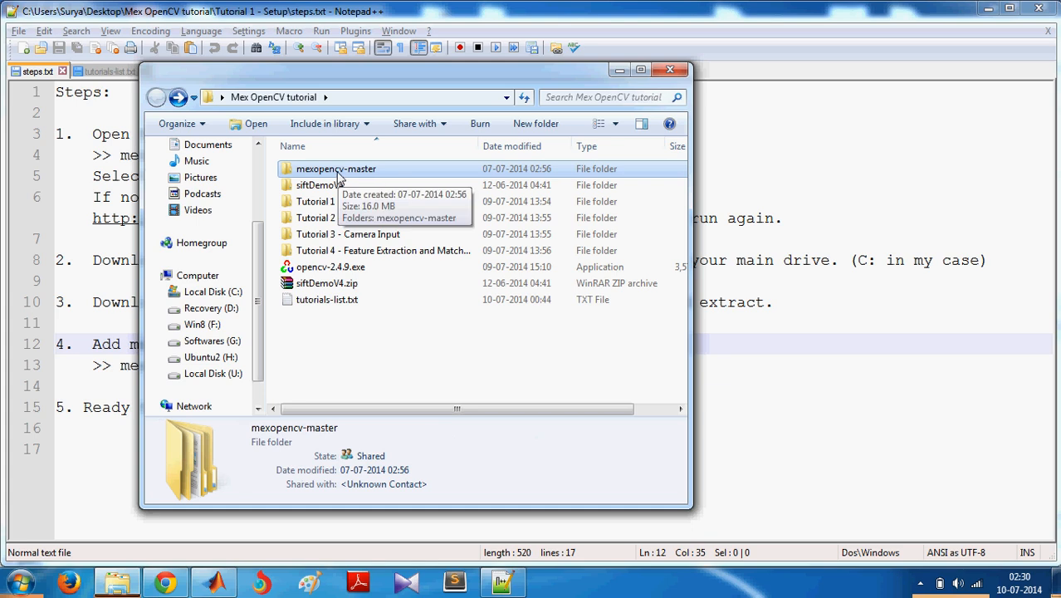
mouse_move(241, 556)
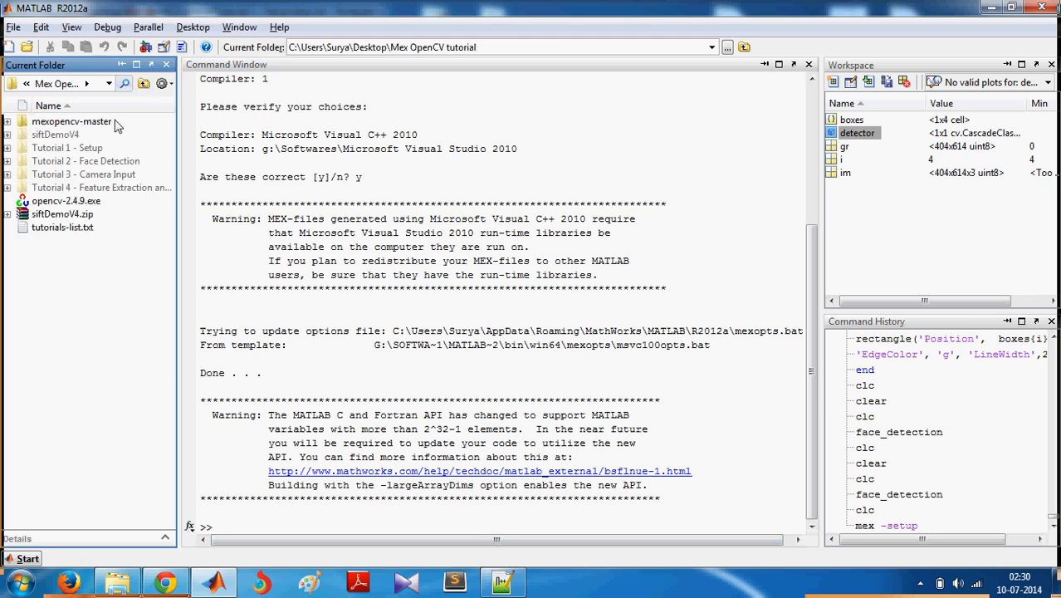
Add mexopencv-master to the path via Add to Path > Selected Folders and Subfolders.
left_click(72, 121)
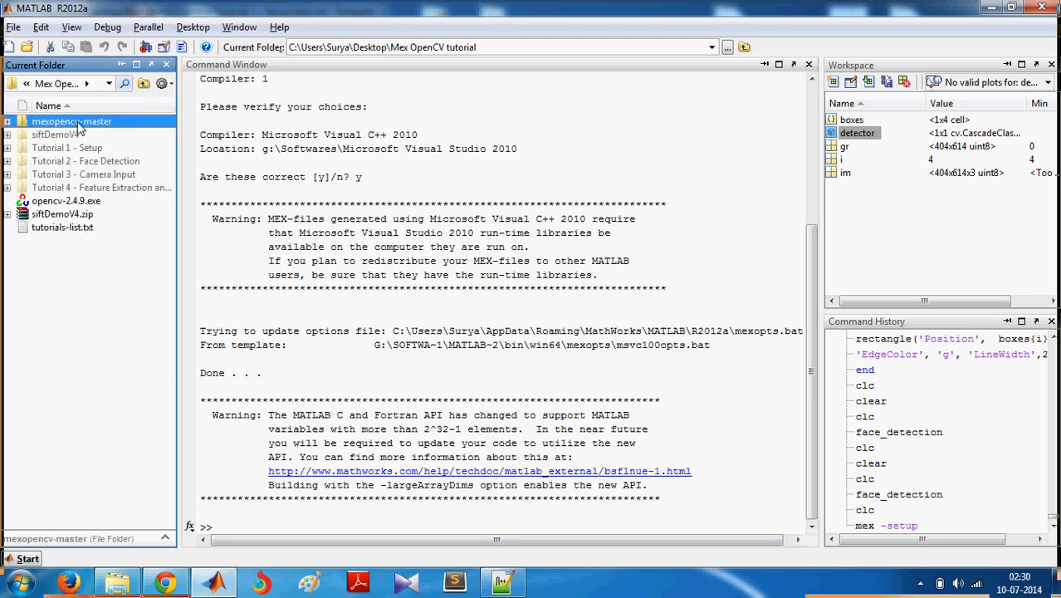
right_click(72, 121)
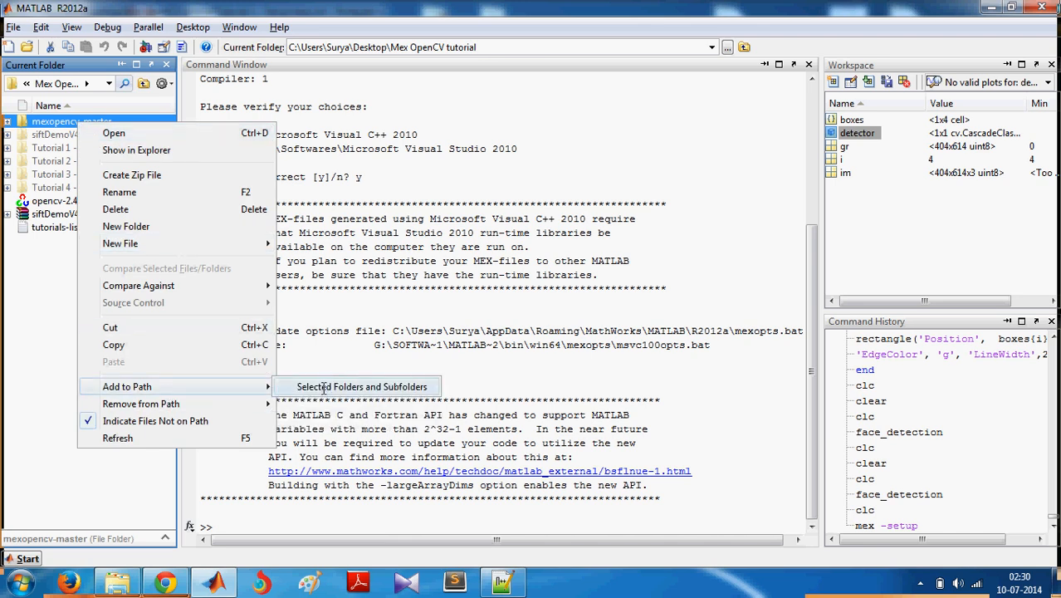
left_click(362, 386)
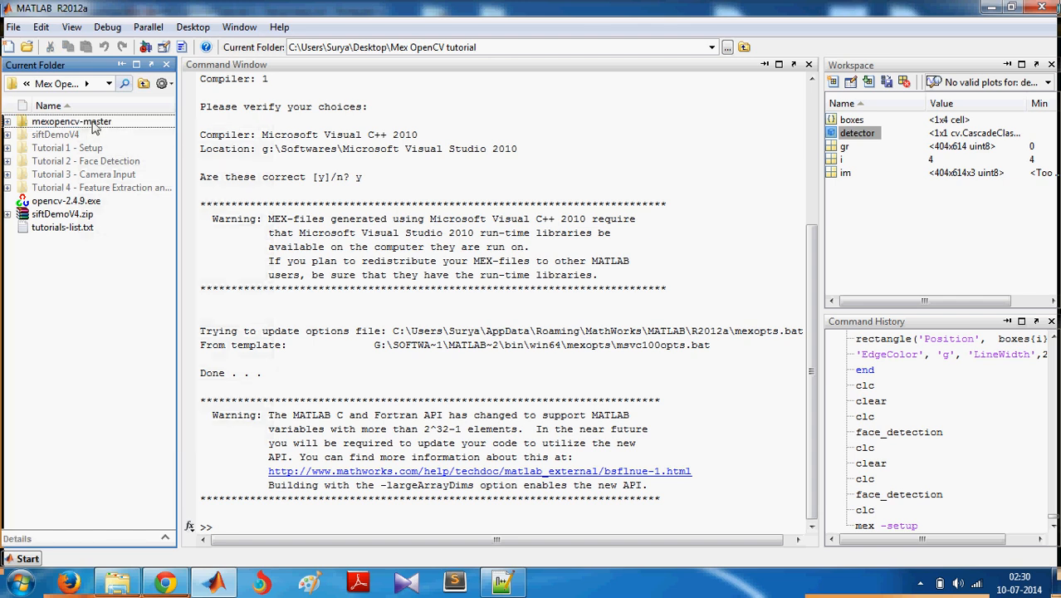
left_click(72, 121)
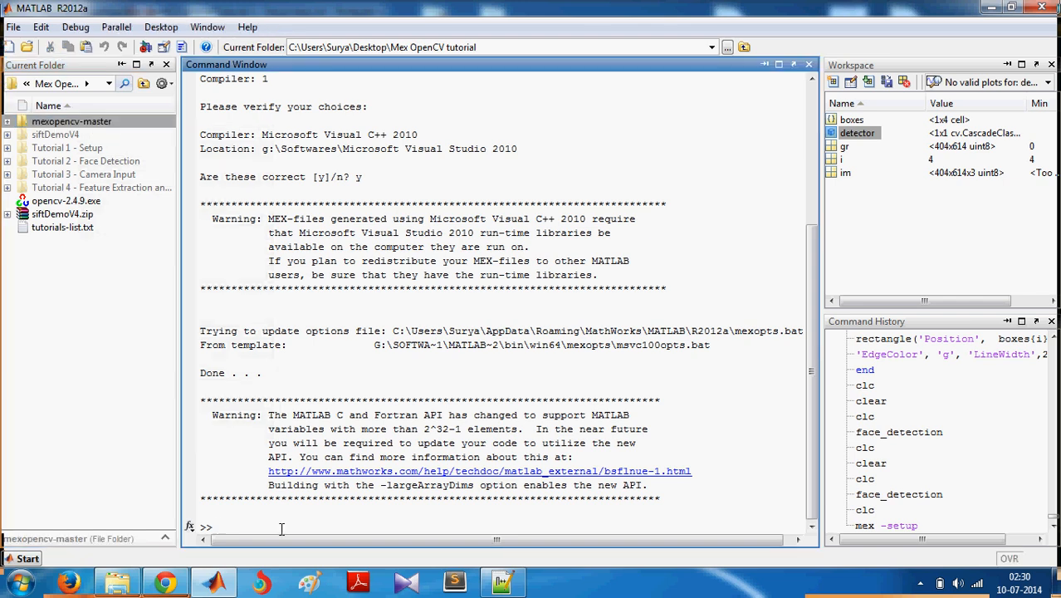
Enter mexopencv.make in the Command Window to start building mexopencv.
type("mex")
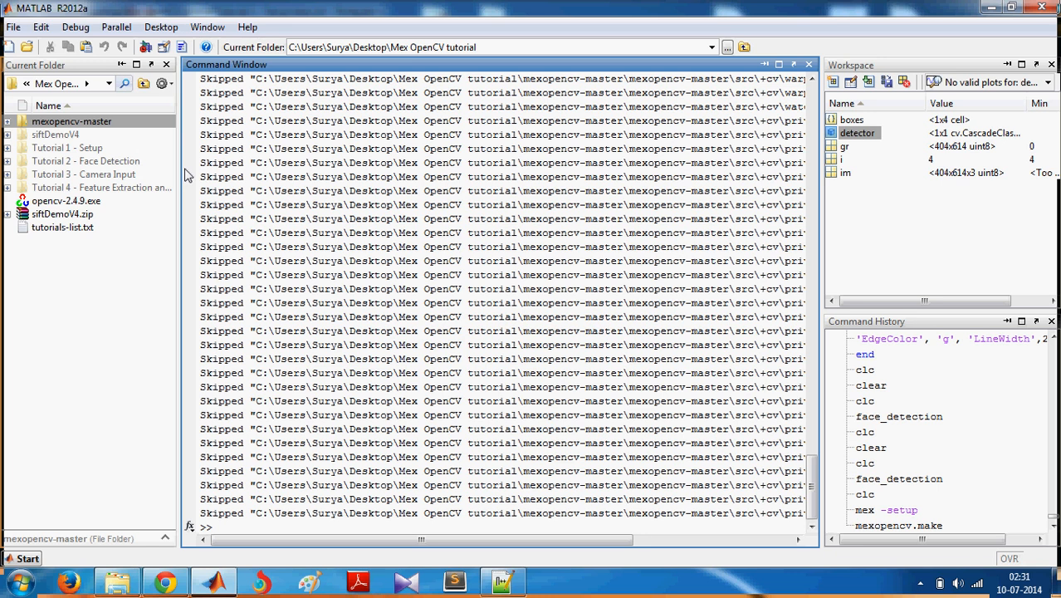
mouse_move(360, 393)
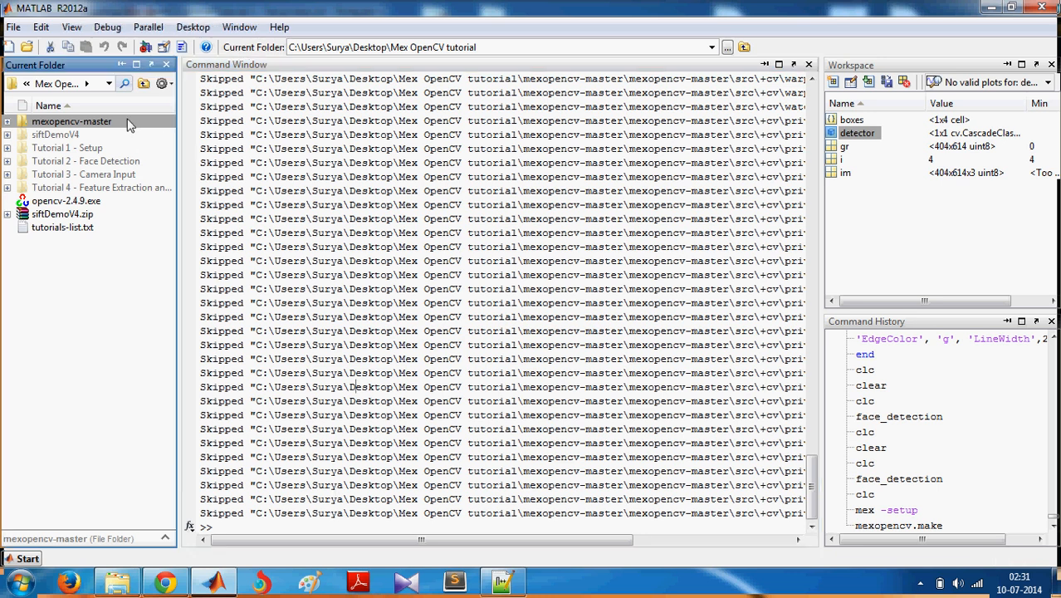
Open make.m and locate getargs with its default opencv_path 'C:\opencv'.
double_click(71, 121)
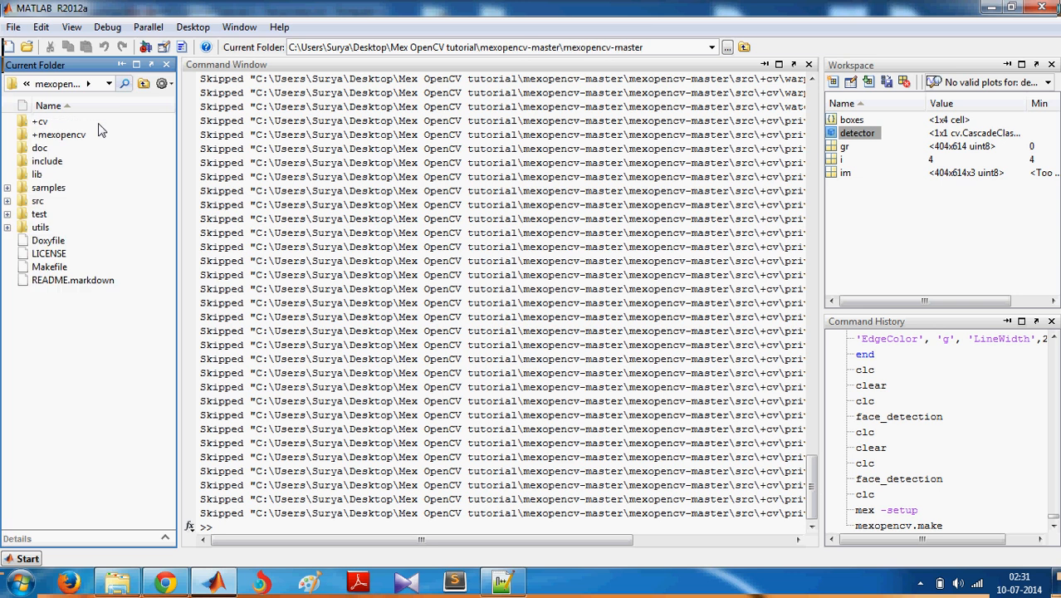
mouse_move(83, 143)
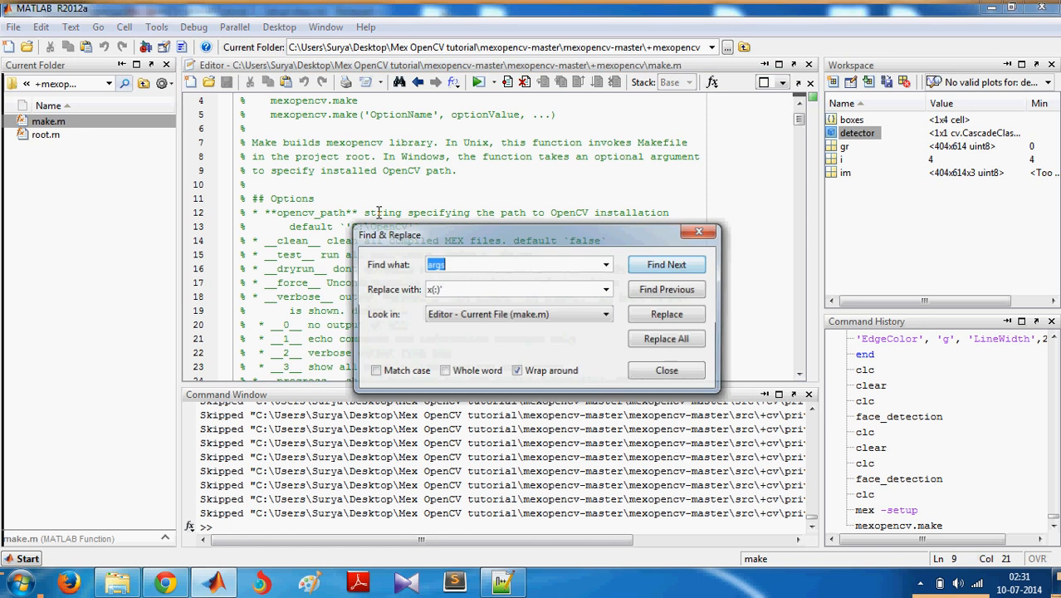
left_click(668, 264)
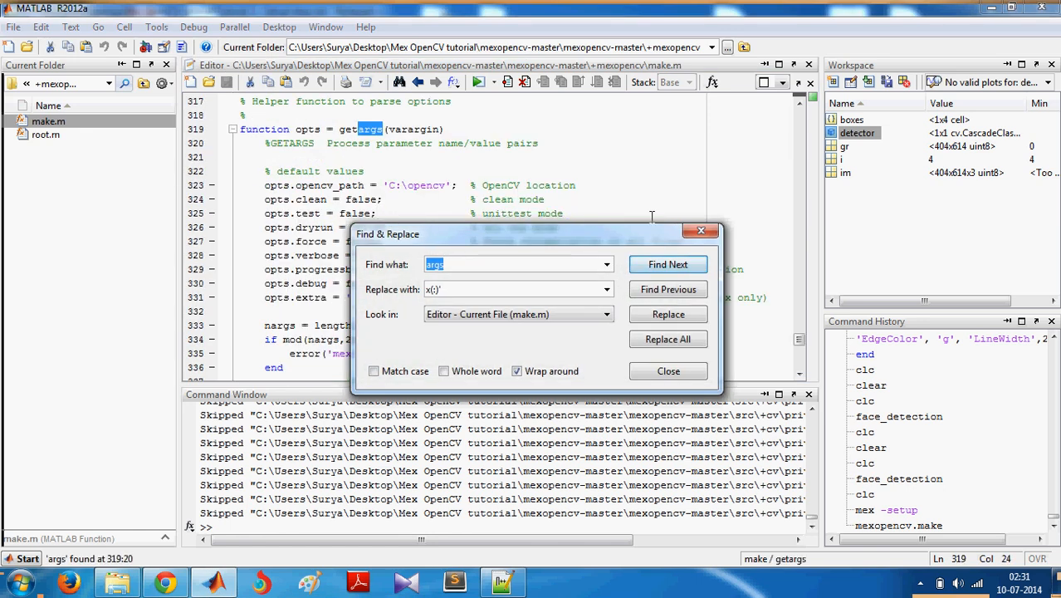
left_click(668, 371)
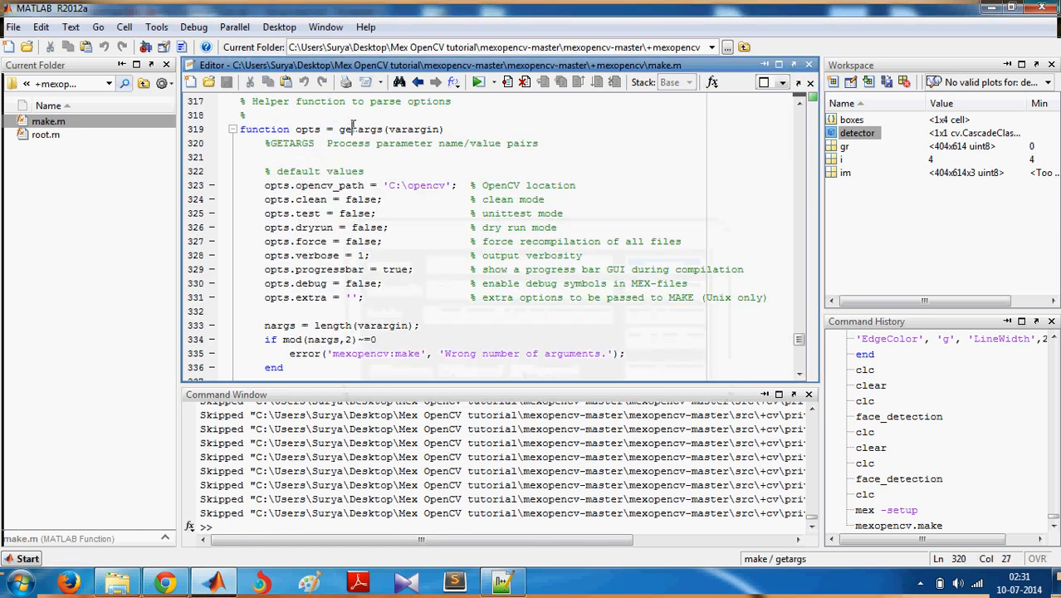
left_click(388, 185)
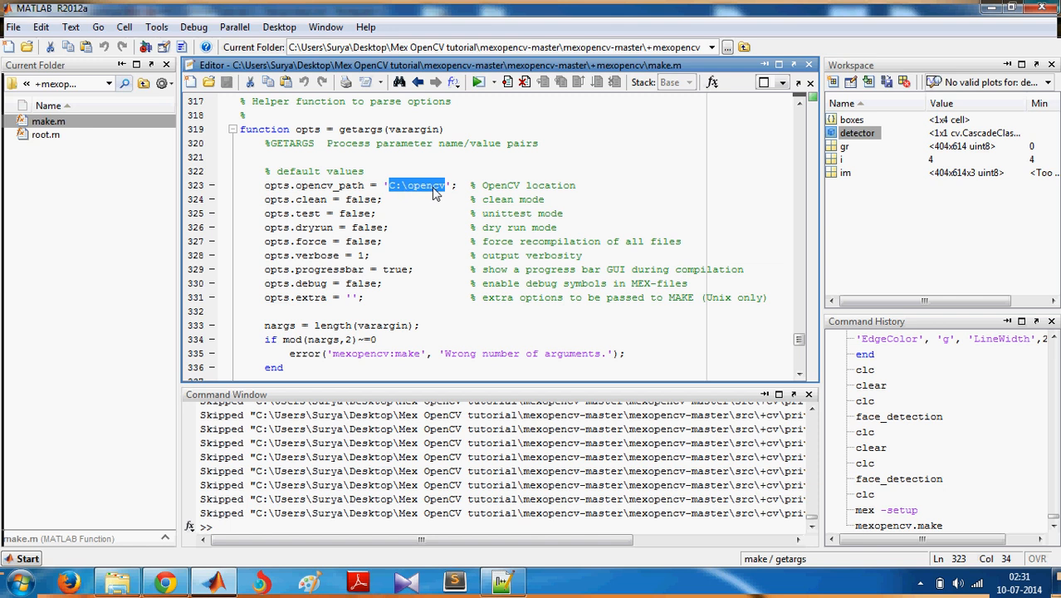
mouse_move(435, 193)
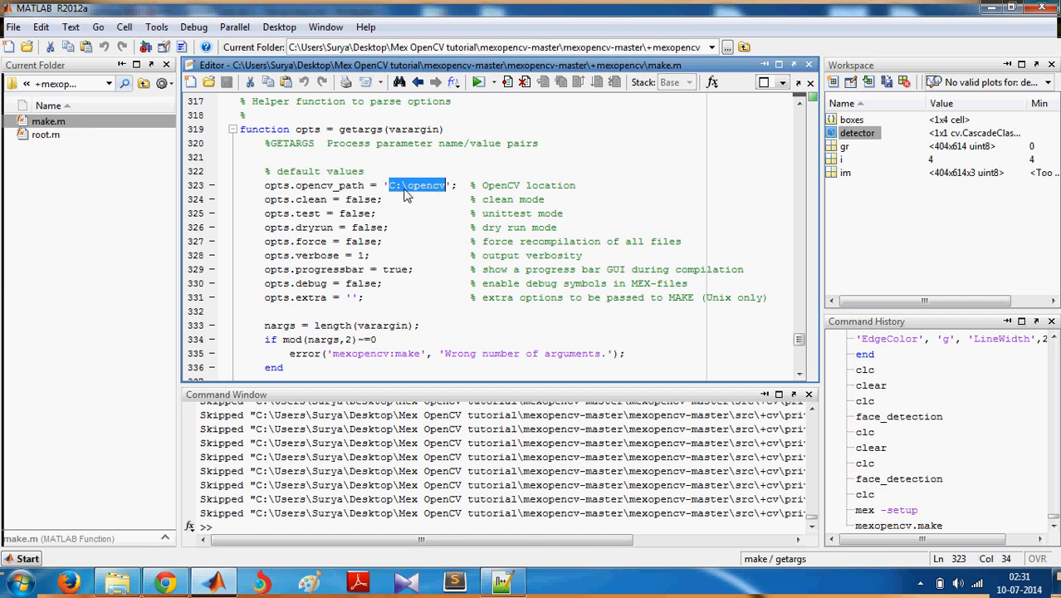
mouse_move(355, 193)
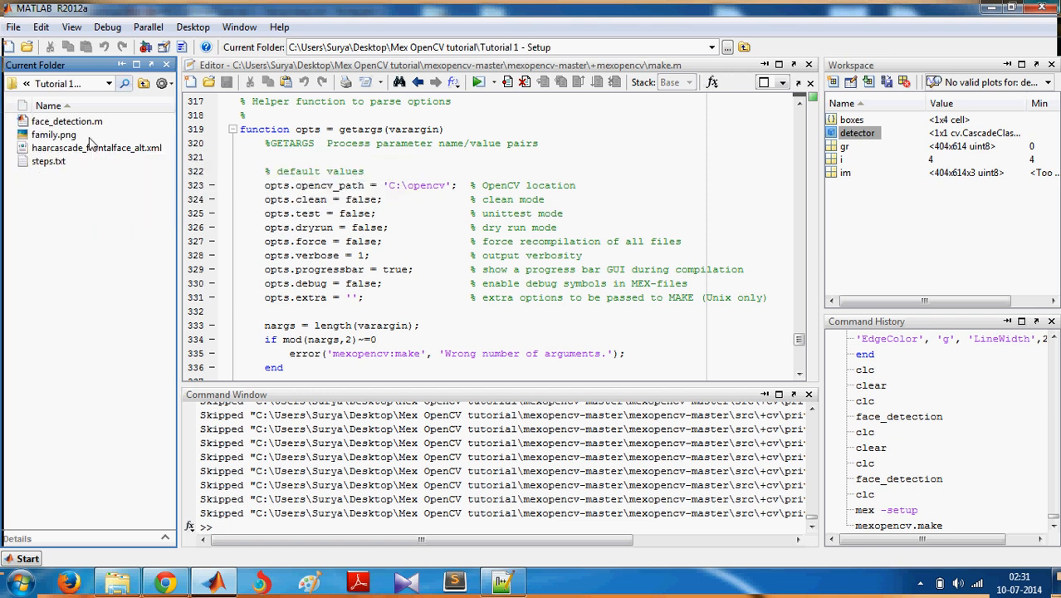
Open face_detection.m from Tutorial 1 - Setup and run it from the Editor toolbar.
left_click(67, 121)
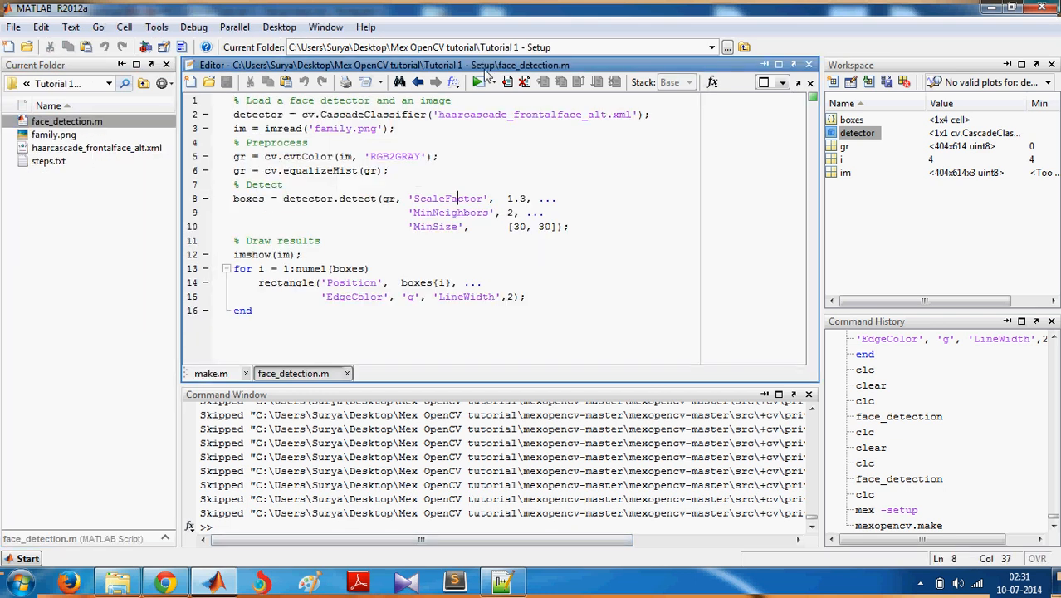
left_click(477, 82)
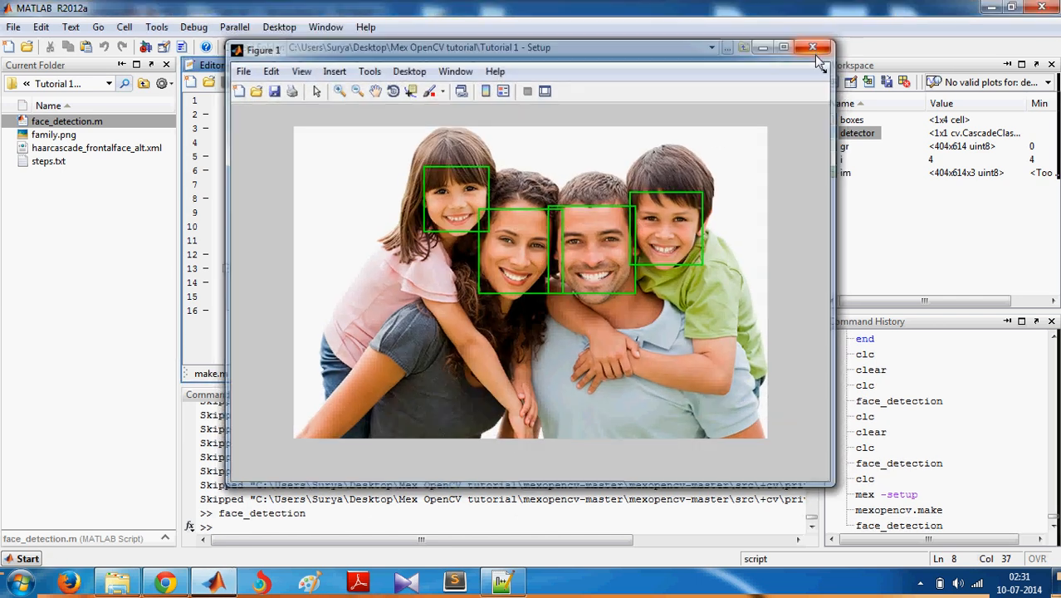
Close the Figure 1 window and return to the unchanged face_detection.m code.
left_click(812, 47)
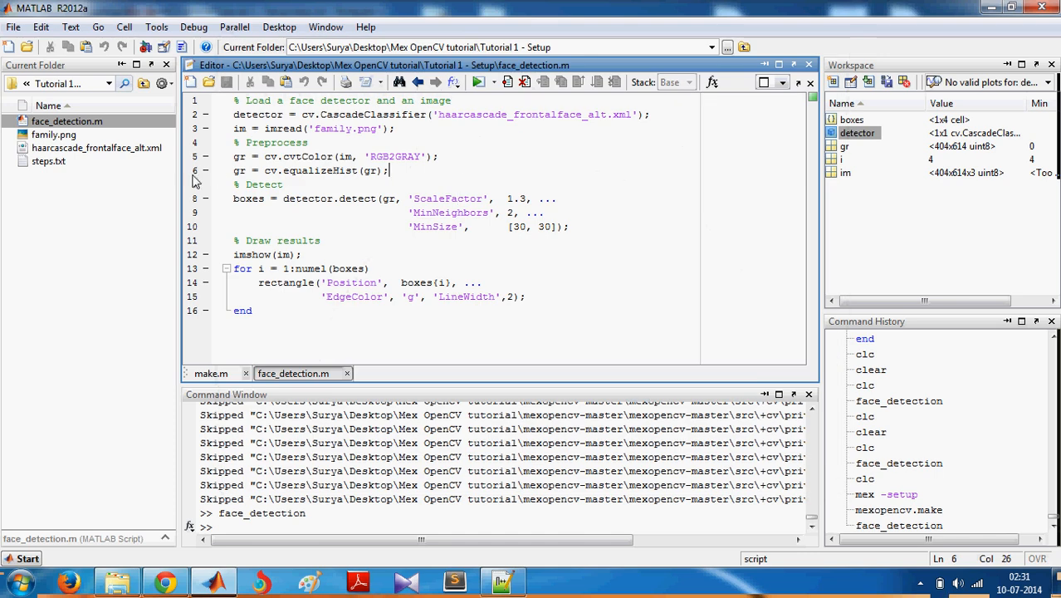
mouse_move(273, 170)
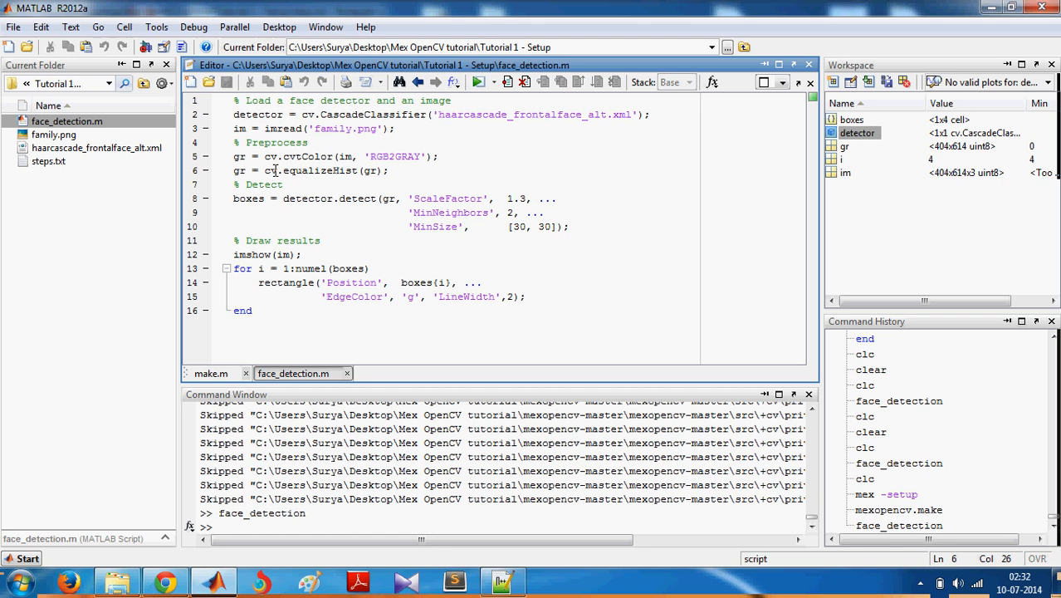
mouse_move(375, 181)
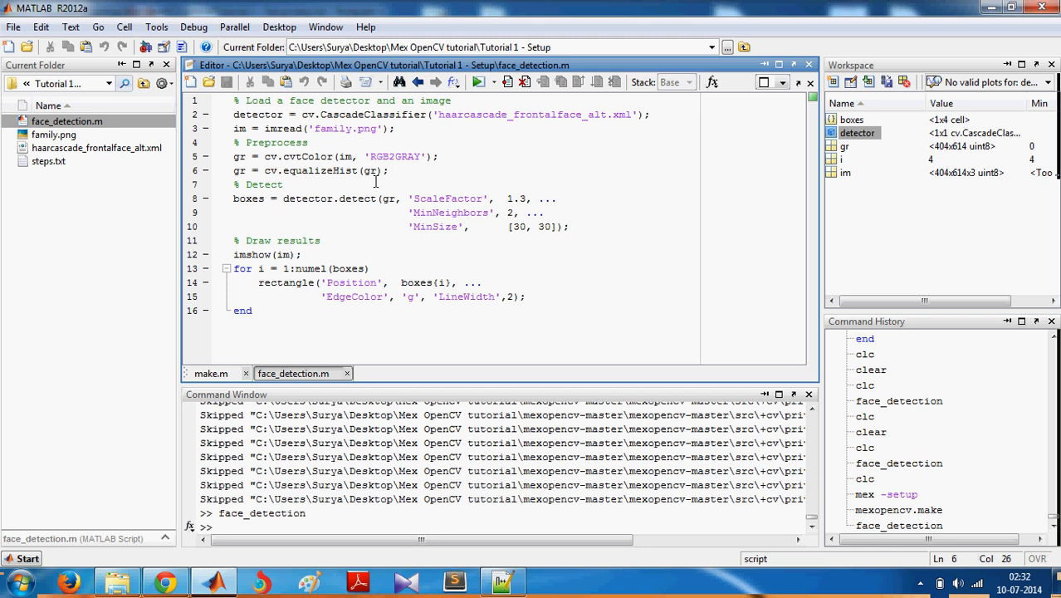
left_click(403, 254)
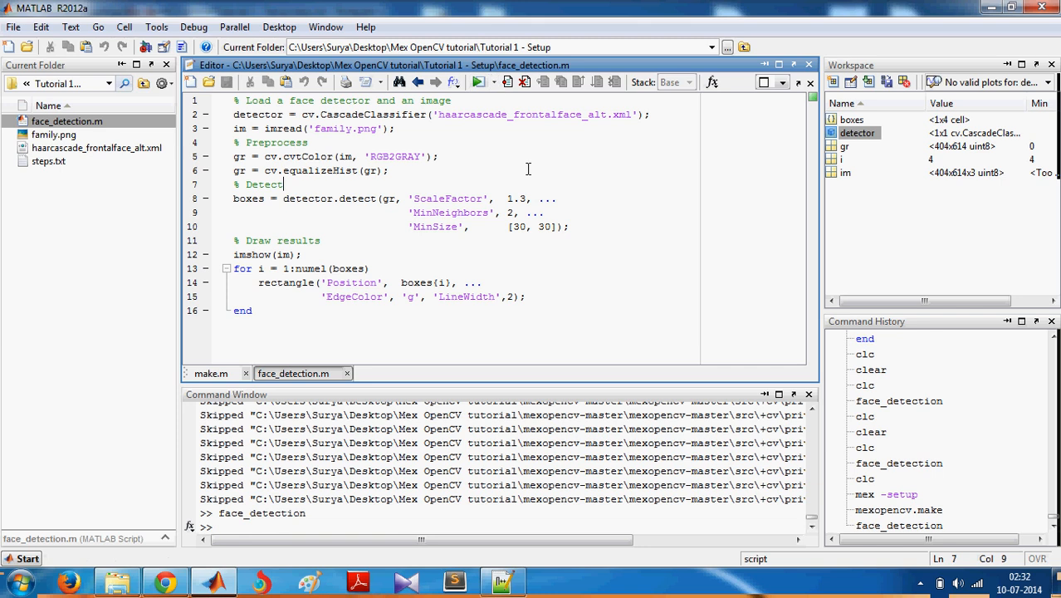
mouse_move(536, 260)
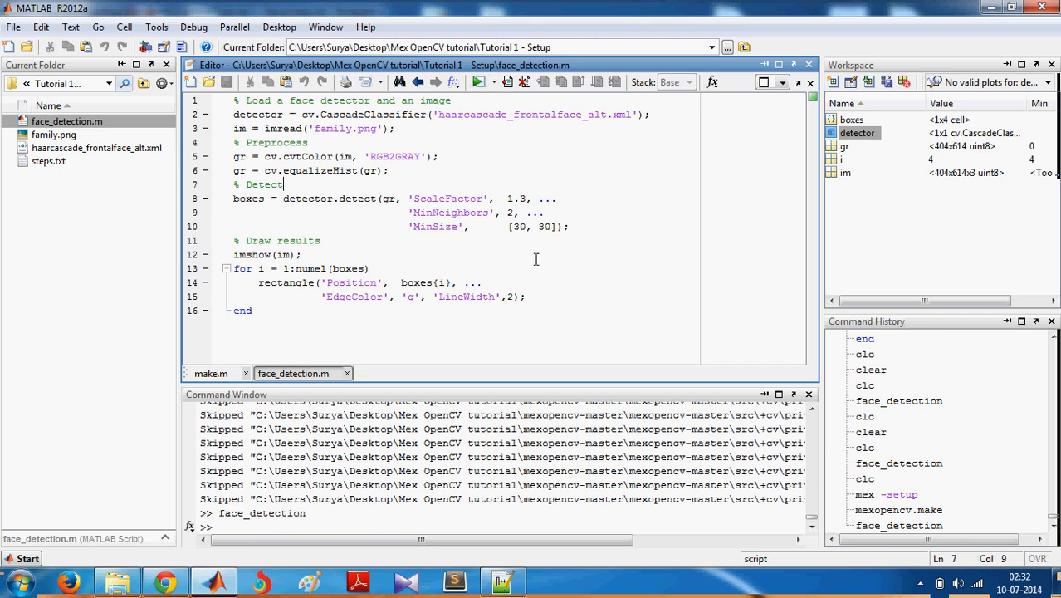